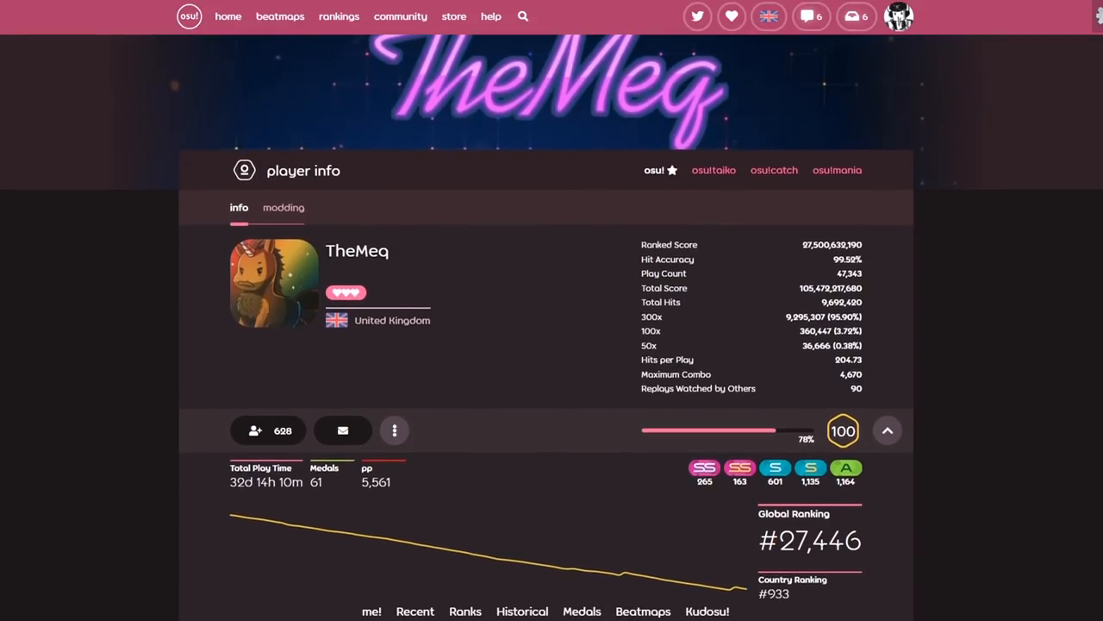
# Step: Follow the thnikk shop banner in TheMeq's me! section to its Etsy keypad listings
pyautogui.scroll(-3)
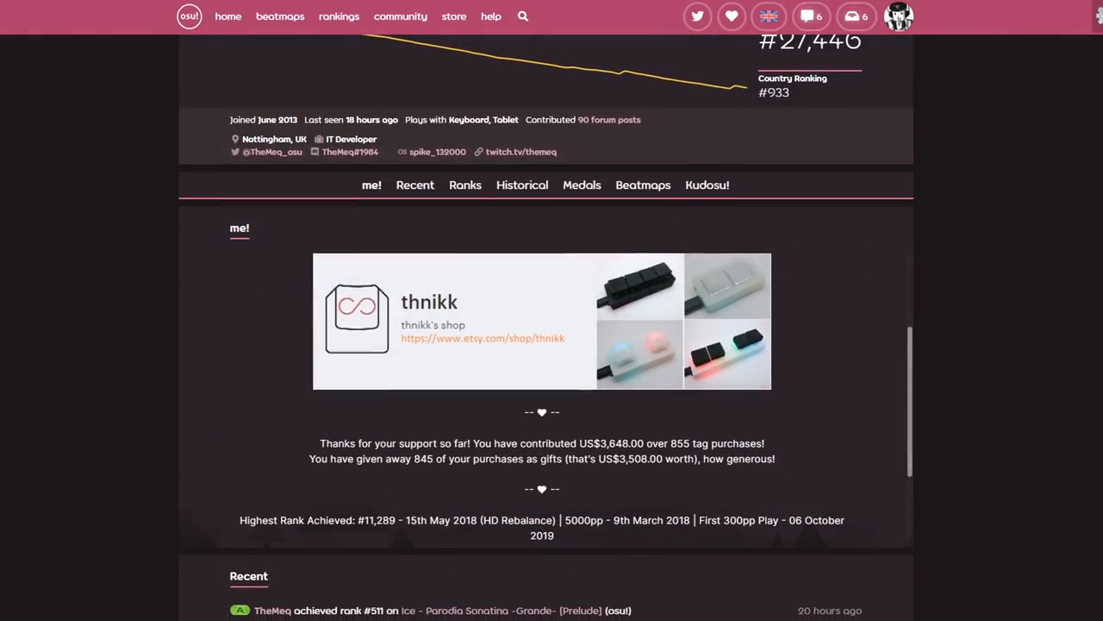
pyautogui.click(483, 338)
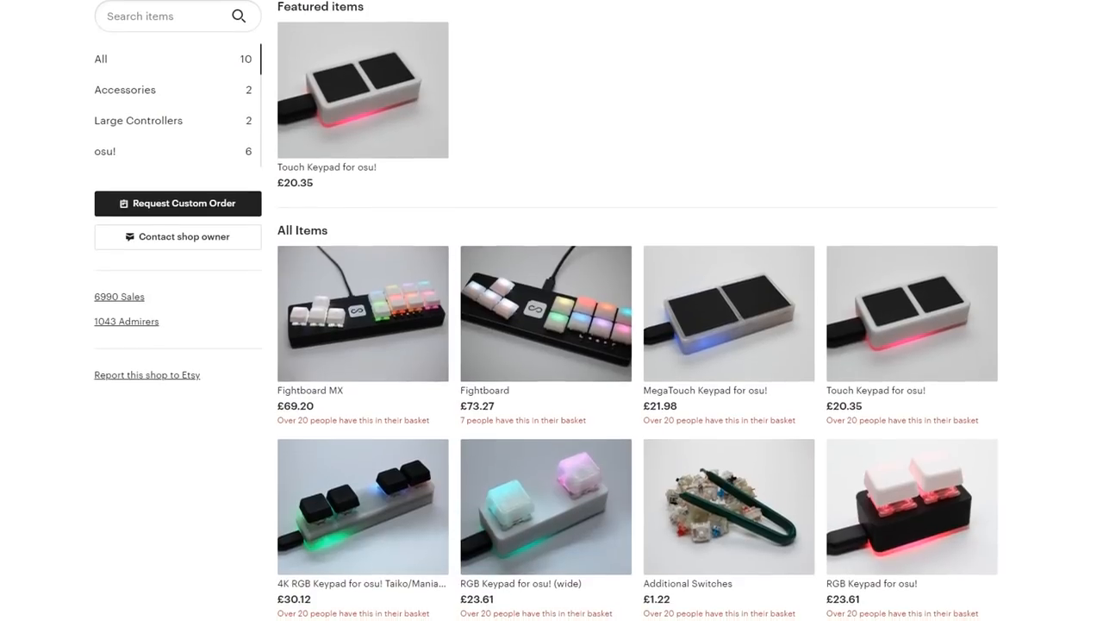
pyautogui.scroll(-3)
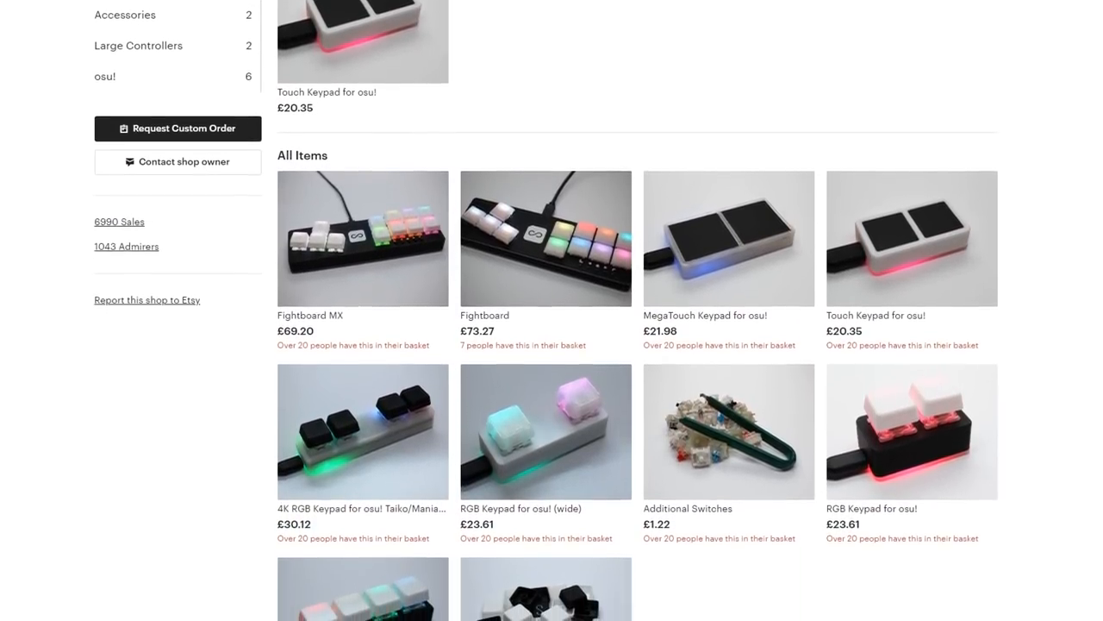